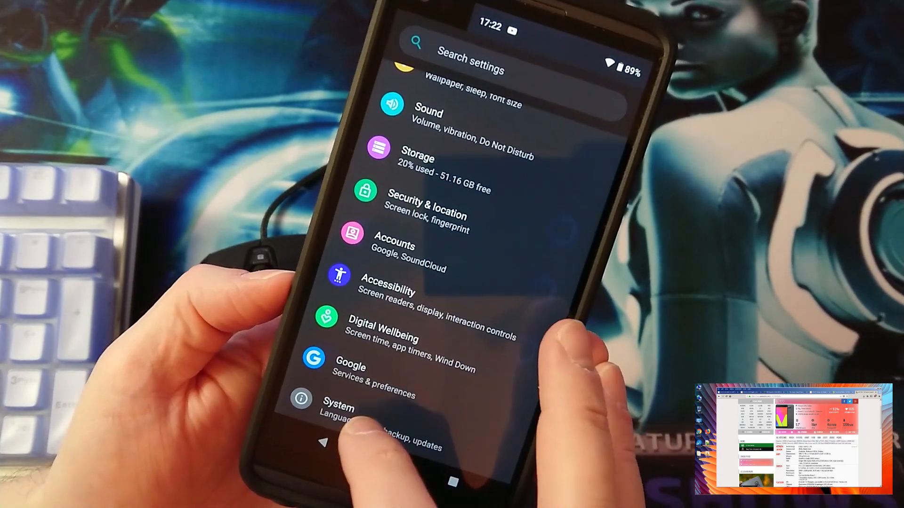
Step: View the About phone details showing the device model LG-H910
{"action": "left_click", "coordinate": [338, 413]}
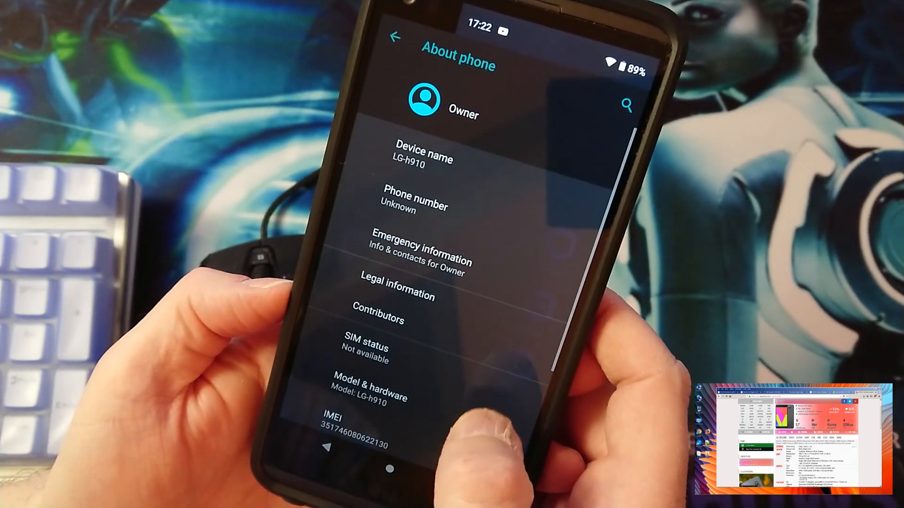
{"action": "scroll", "scroll_direction": "down", "scroll_amount": 3}
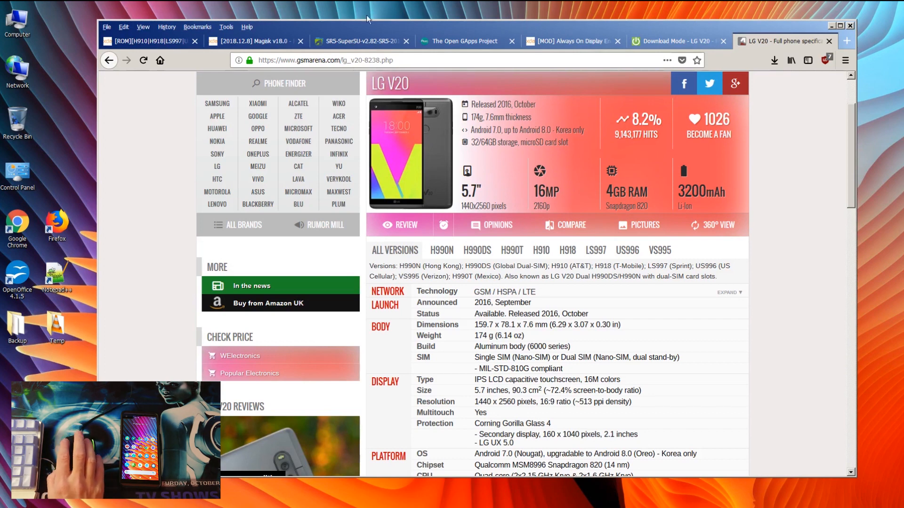
{"action": "mouse_move", "coordinate": [556, 303]}
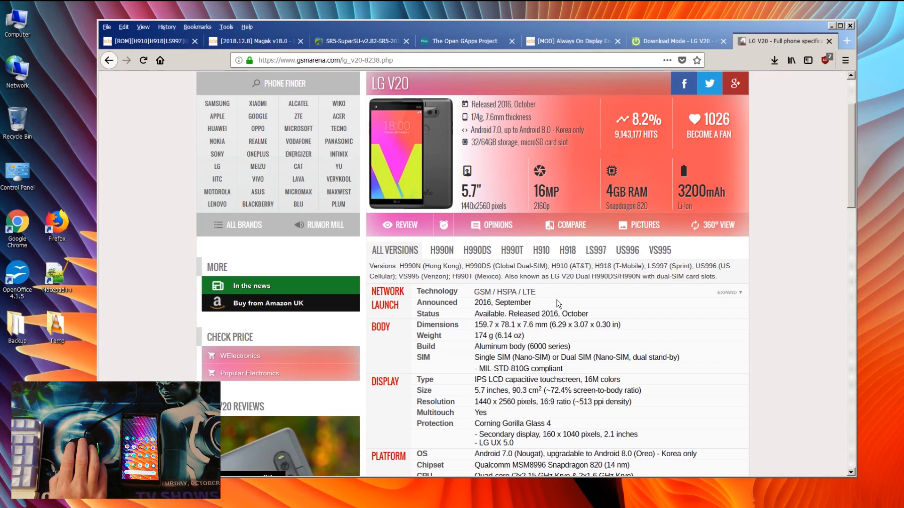
{"action": "scroll", "scroll_direction": "down", "scroll_amount": 3}
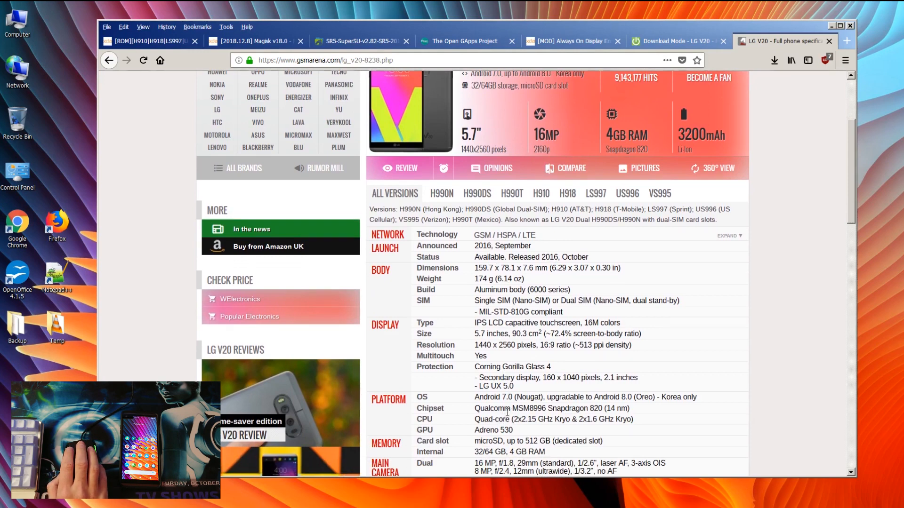
{"action": "scroll", "scroll_direction": "down", "scroll_amount": 3}
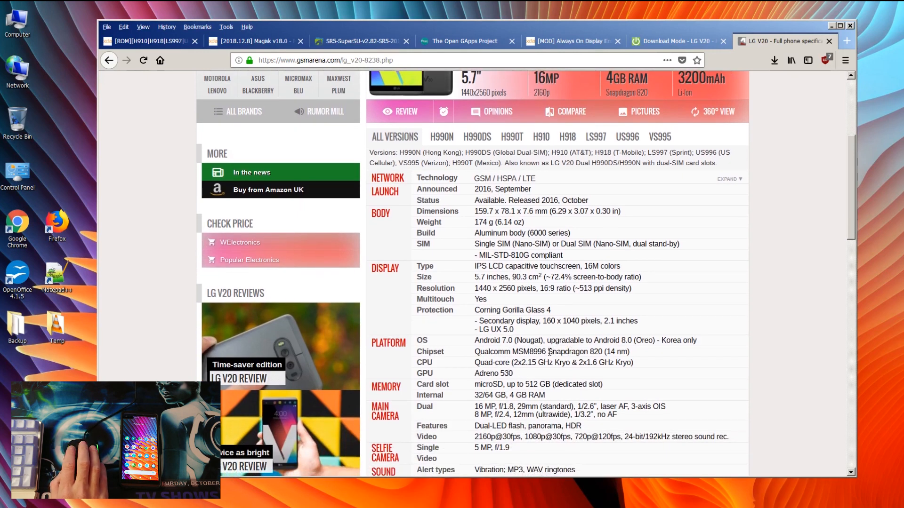
{"action": "double_click", "coordinate": [573, 352]}
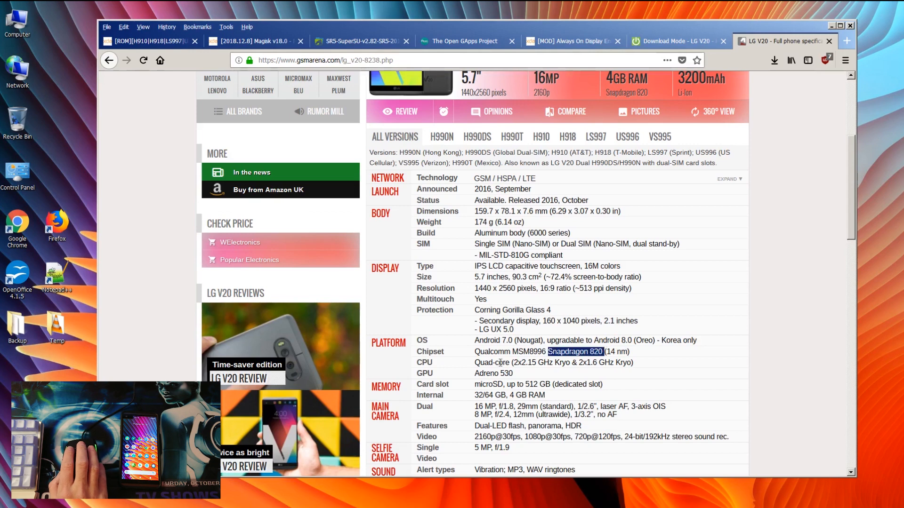
{"action": "double_click", "coordinate": [553, 362]}
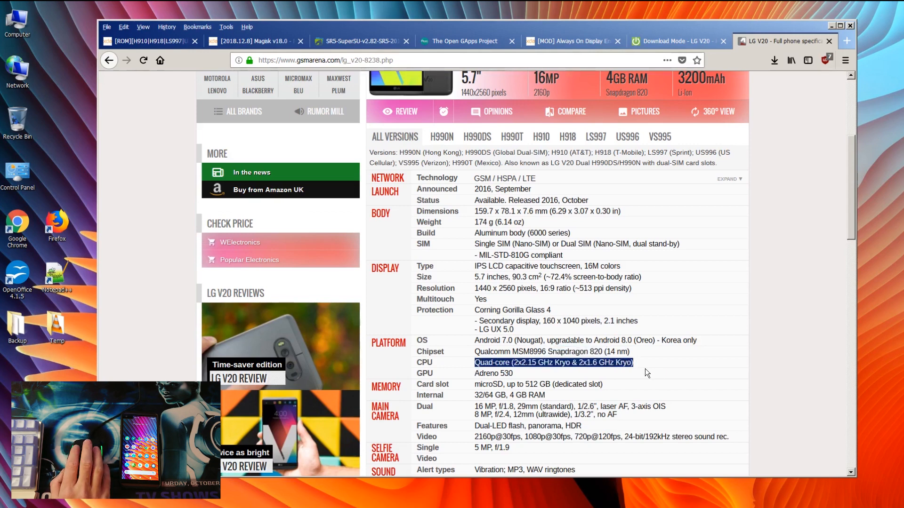
{"action": "mouse_move", "coordinate": [620, 375]}
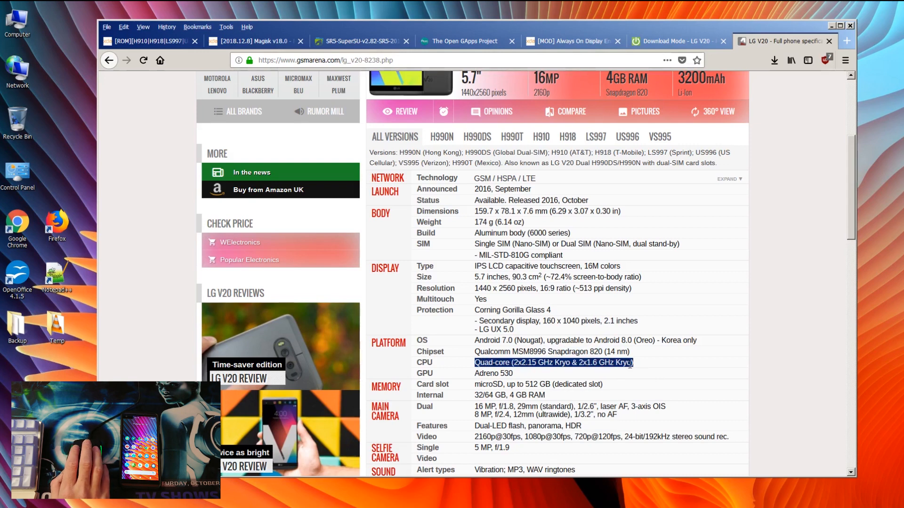
{"action": "mouse_move", "coordinate": [473, 376]}
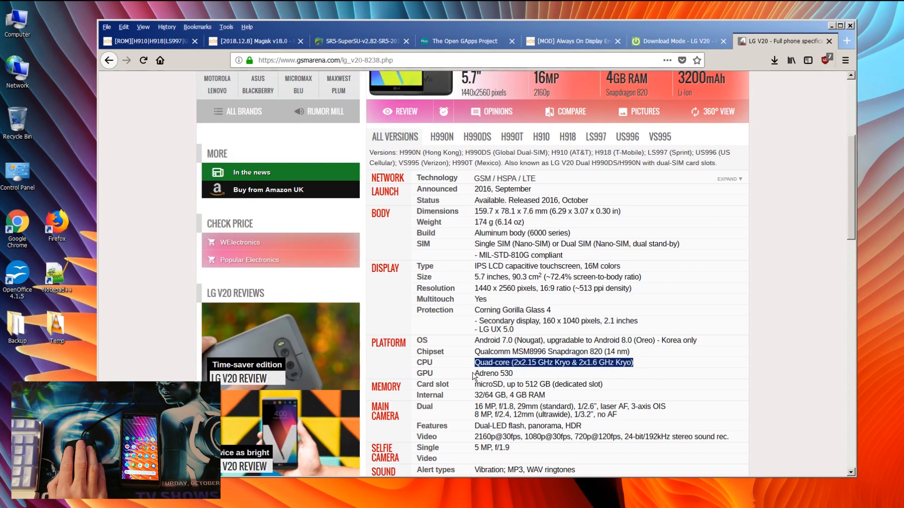
{"action": "double_click", "coordinate": [493, 373]}
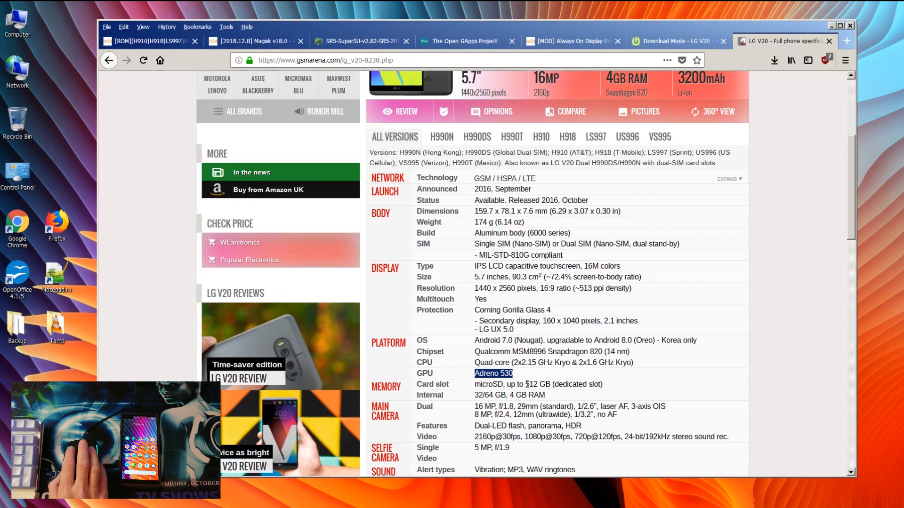
{"action": "double_click", "coordinate": [537, 385]}
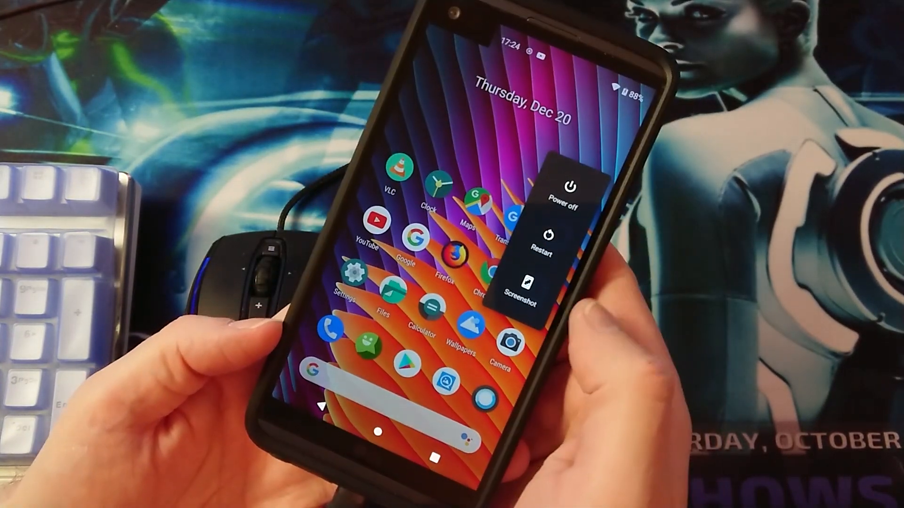
Step: Show the restart menu with System, Recovery and Bootloader reboot targets
{"action": "left_click", "coordinate": [551, 240]}
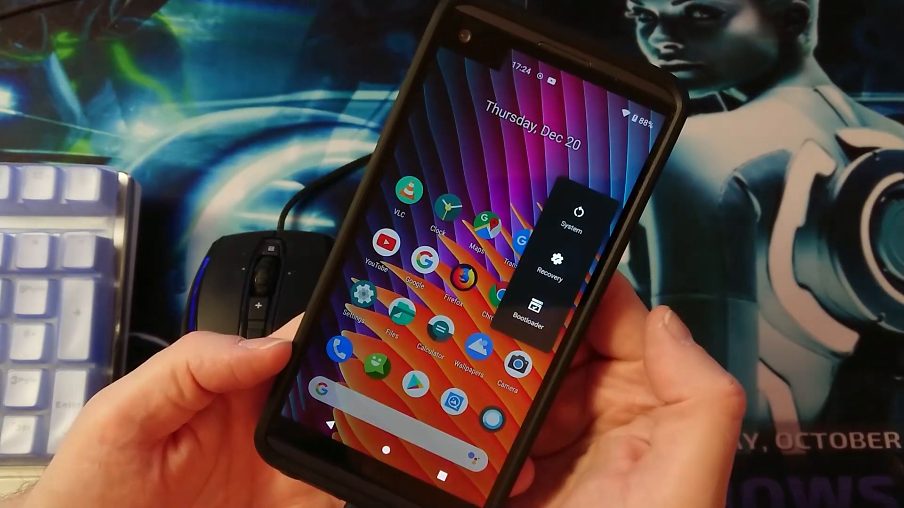